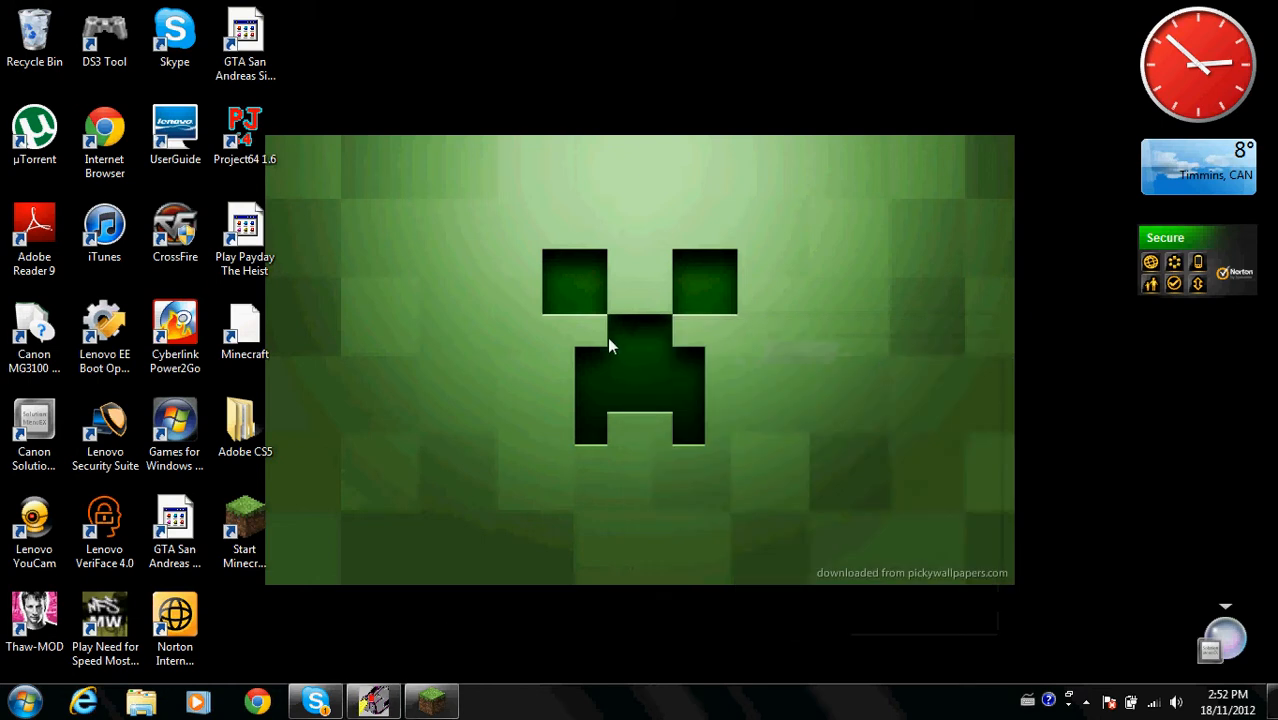
- Search the Start menu for the N64 items and open the result
left_click(18, 700)
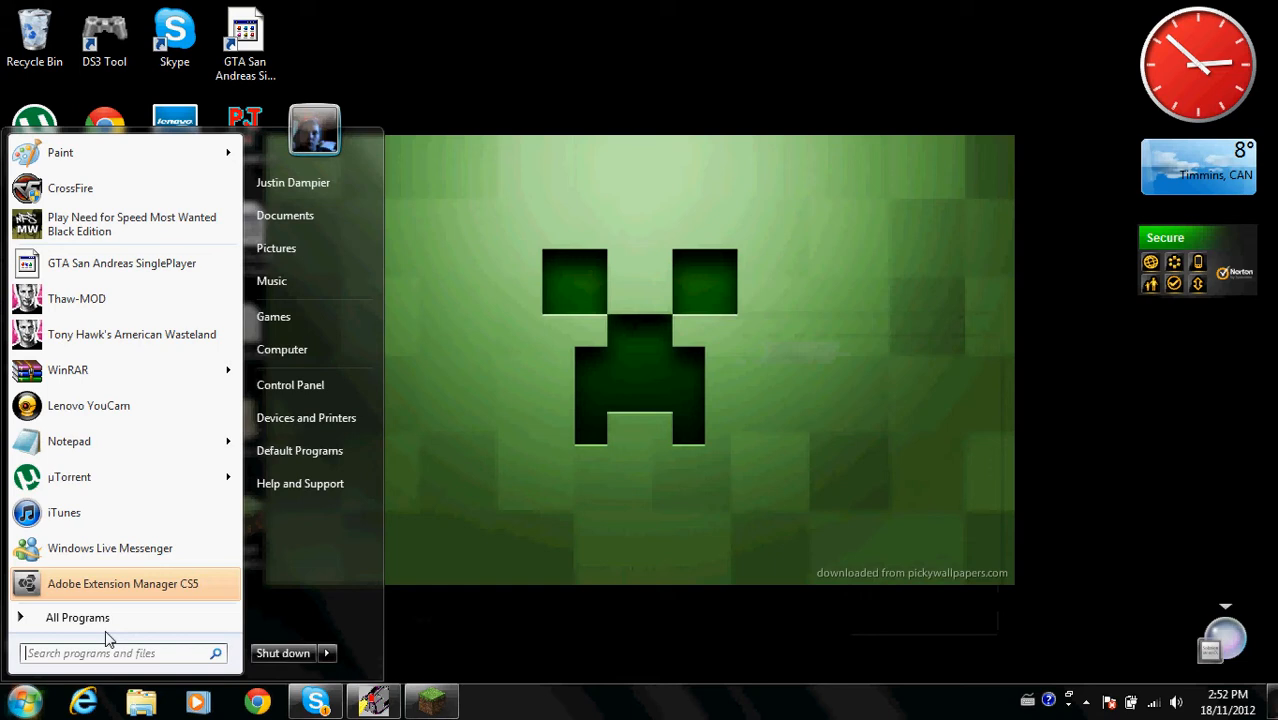
type("ng")
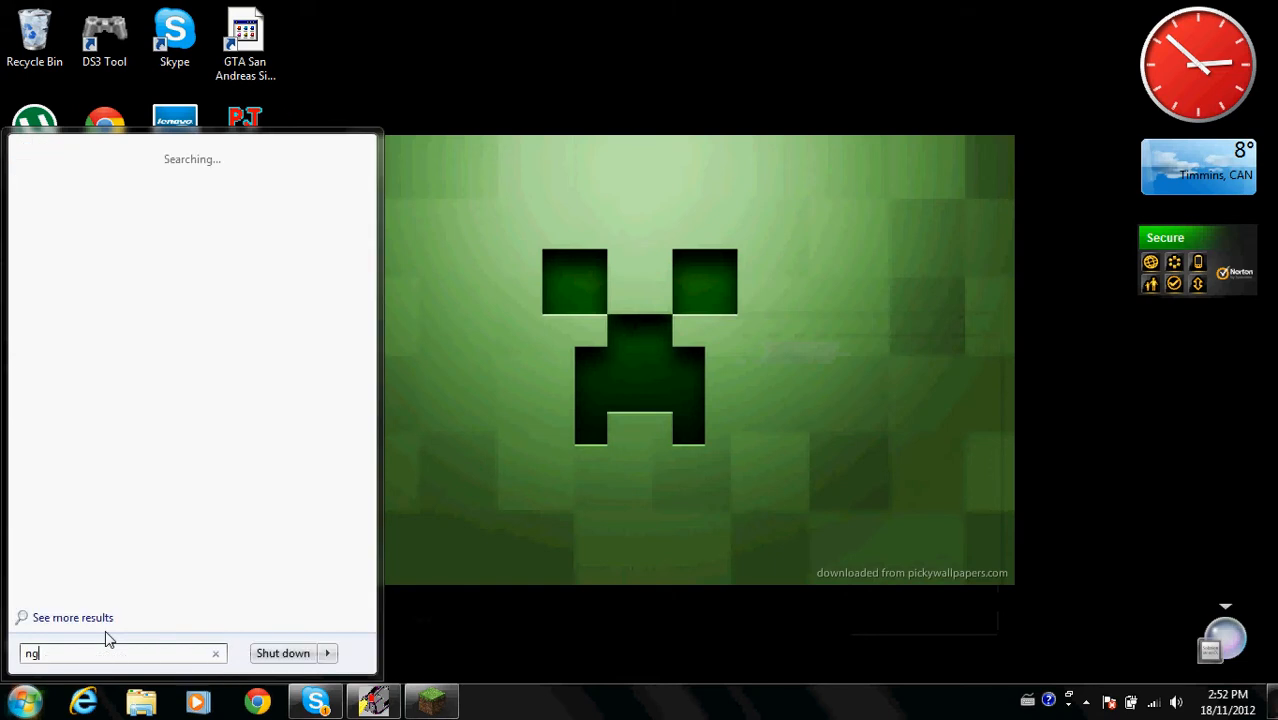
type("6")
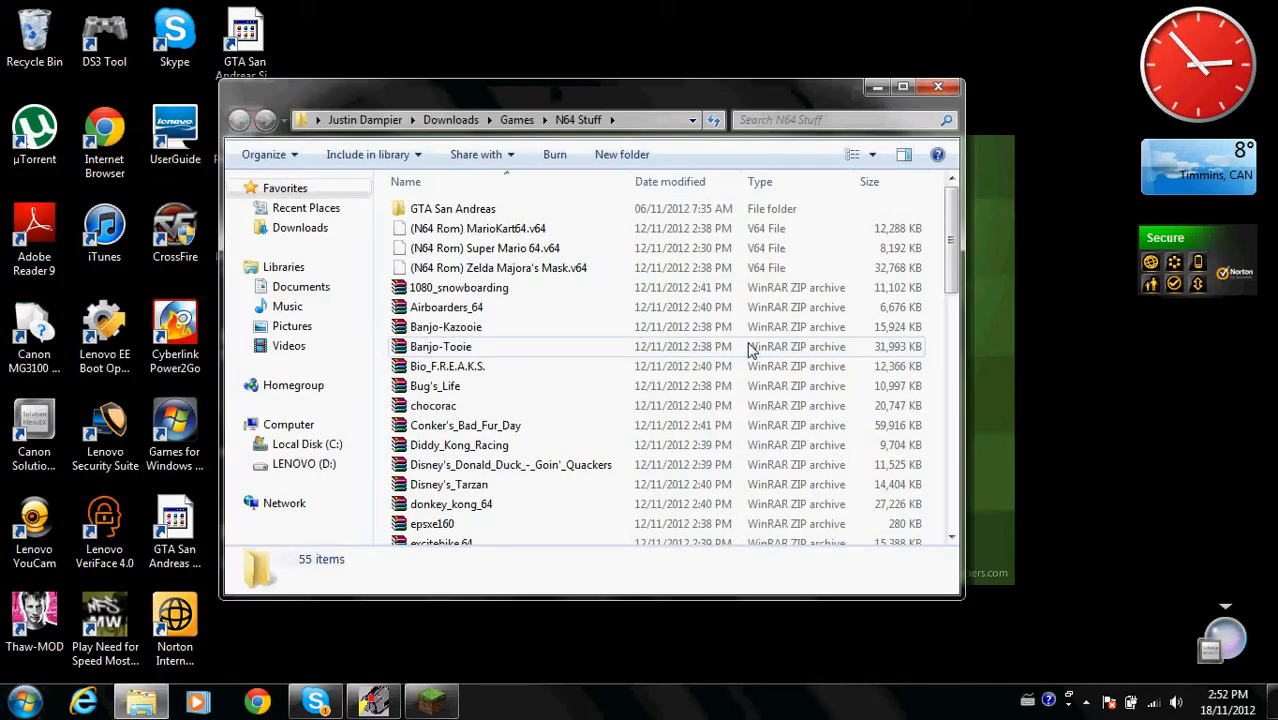
double_click(478, 228)
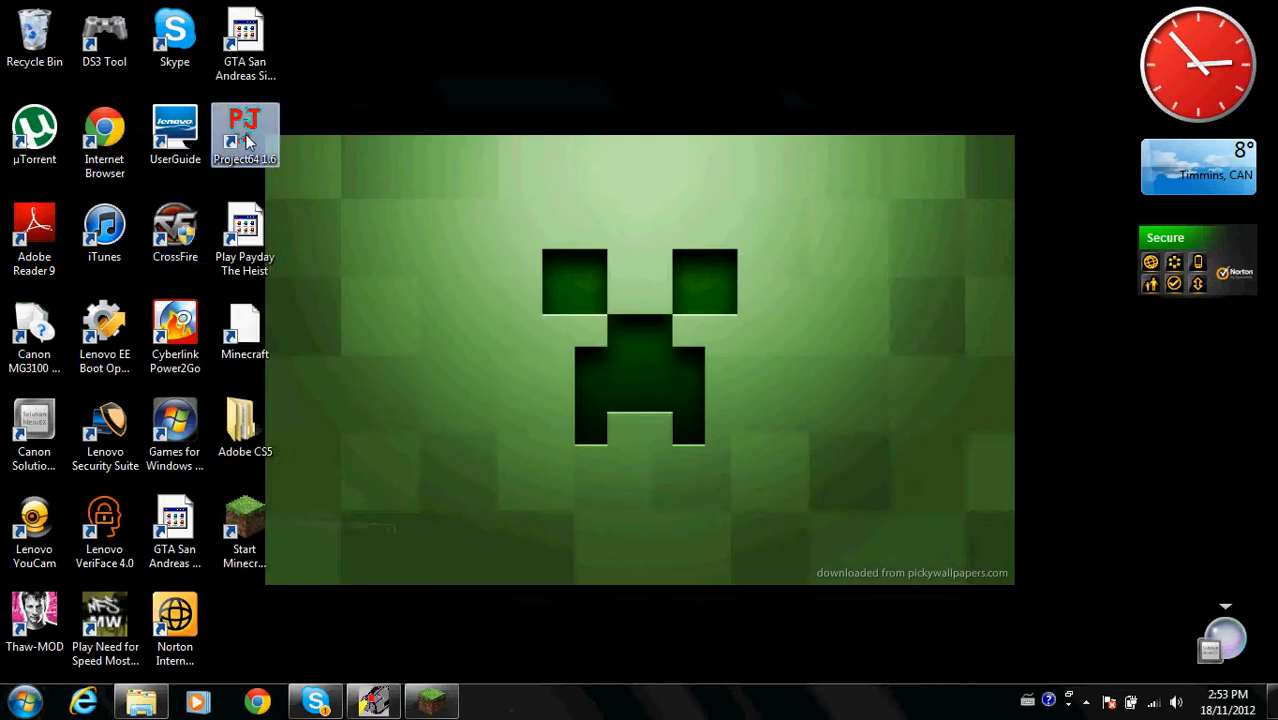
- Launch Project64 1.6 and load the (N64 Rom) MarioKart64.v64 ROM
double_click(245, 135)
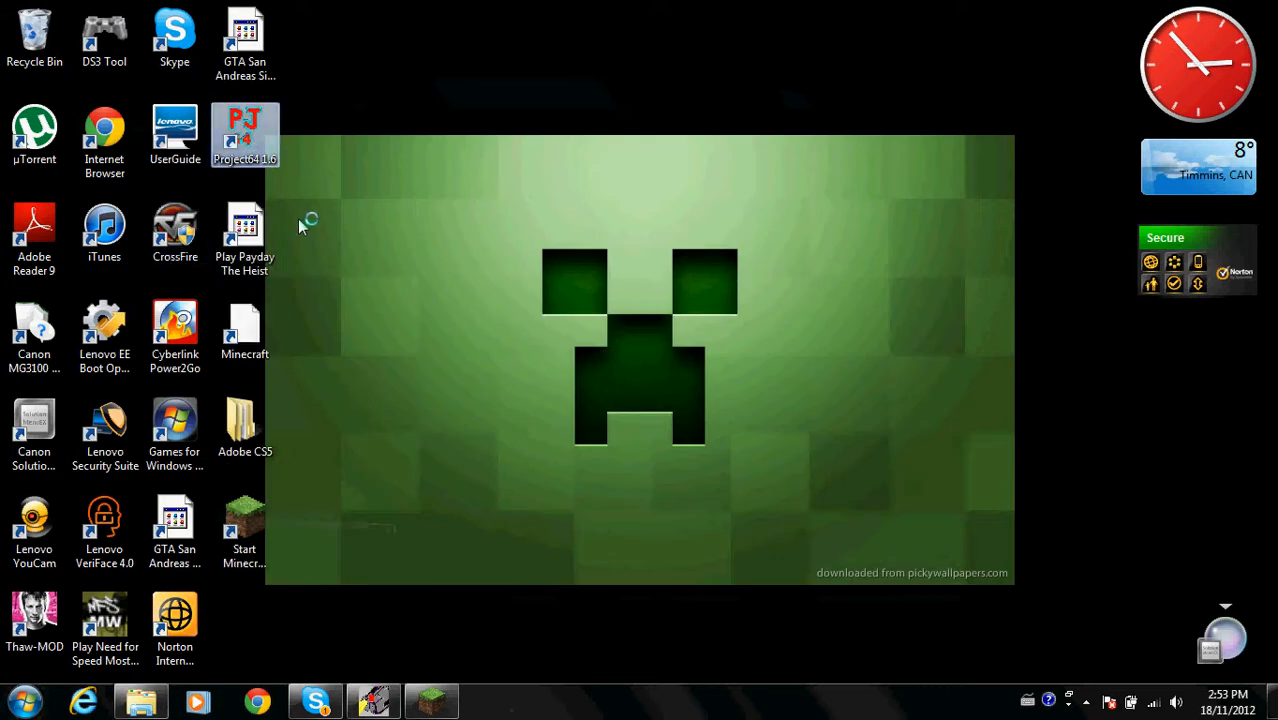
mouse_move(118, 292)
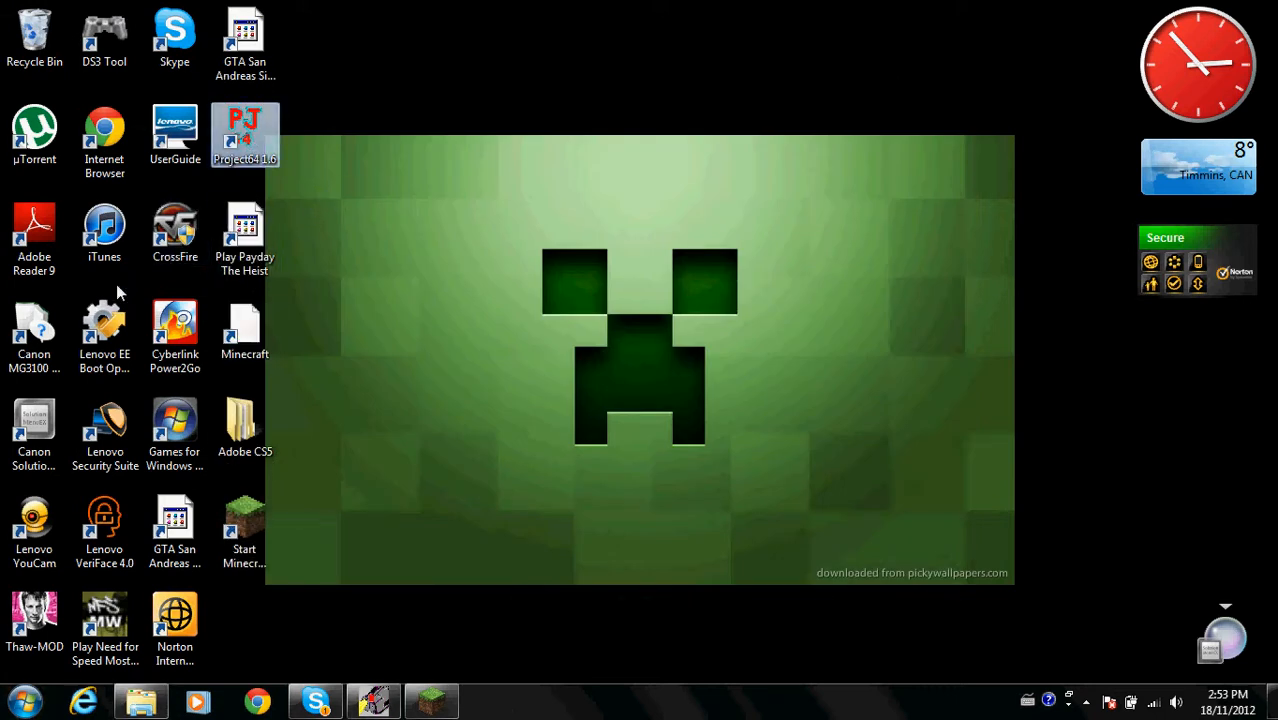
double_click(245, 135)
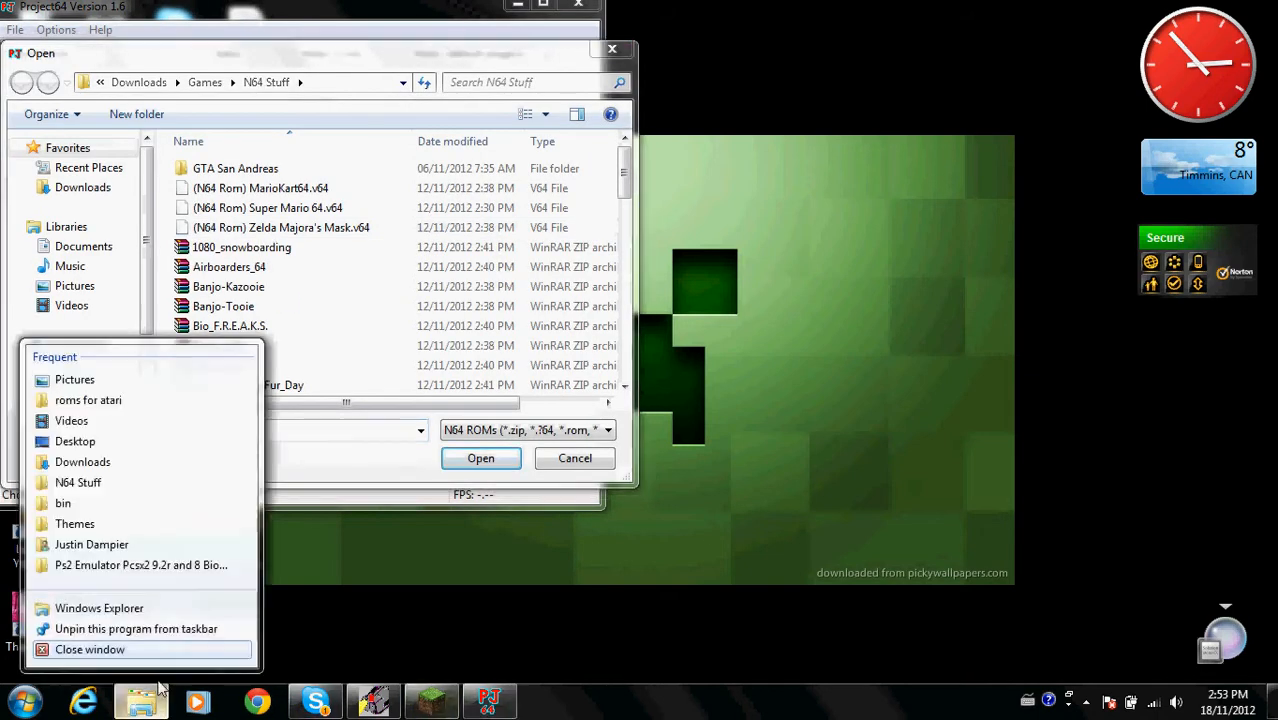
left_click(260, 188)
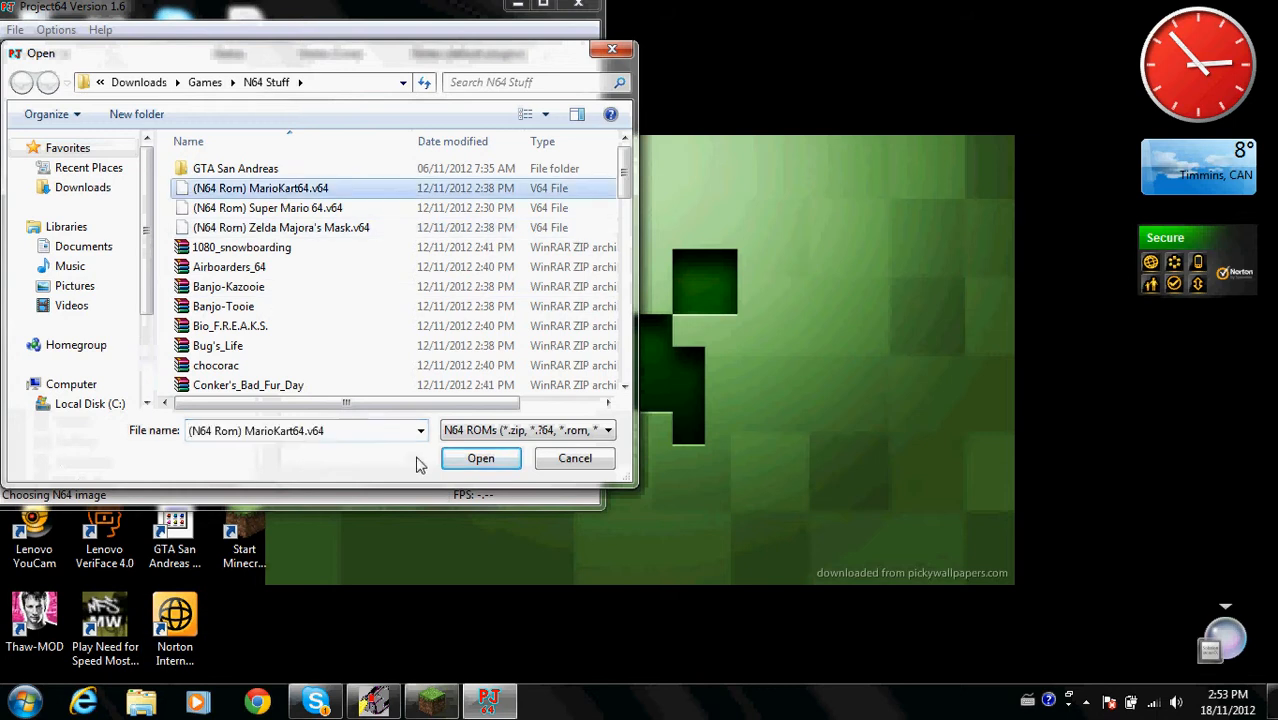
left_click(480, 458)
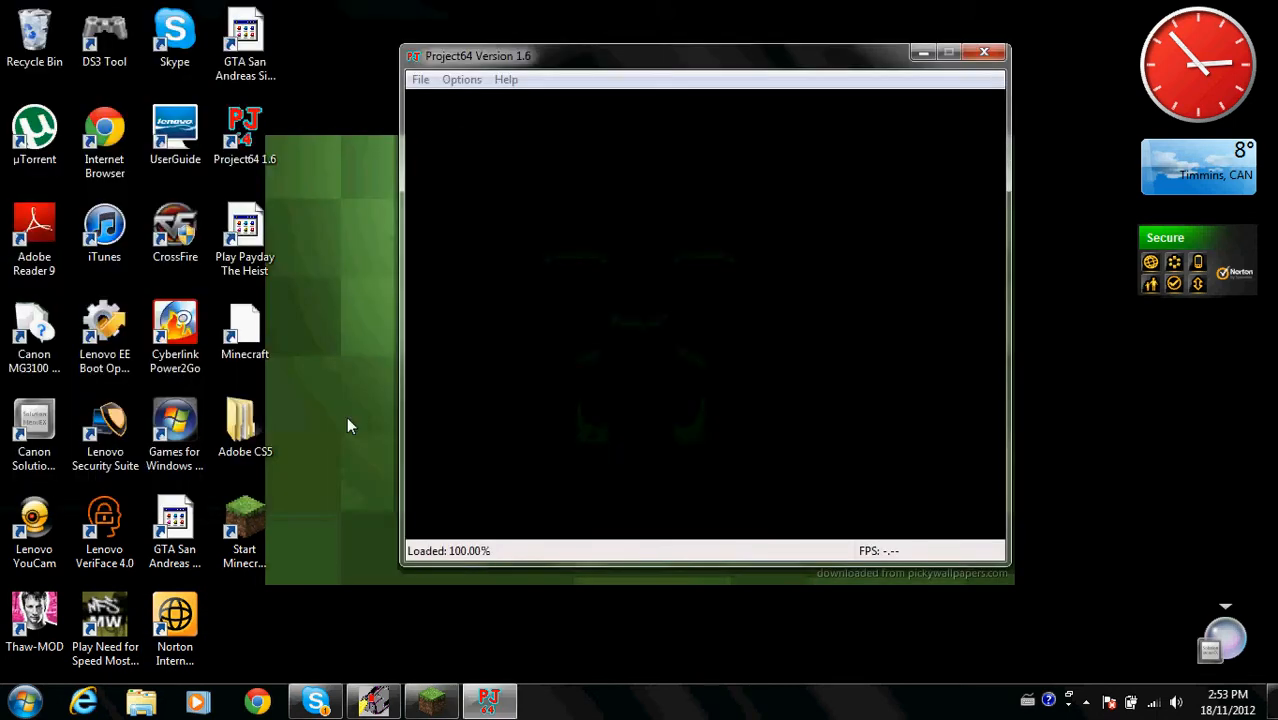
- Choose Full Screen from Project64's Options menu
left_click(510, 79)
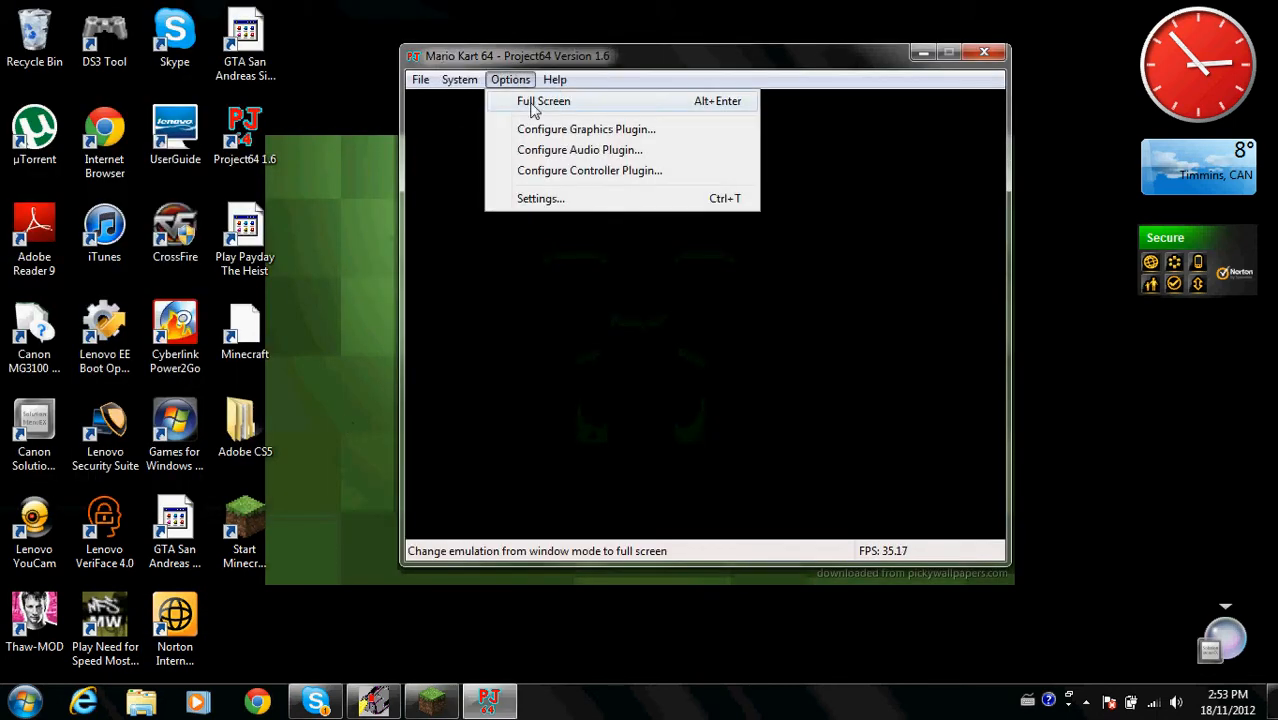
left_click(544, 100)
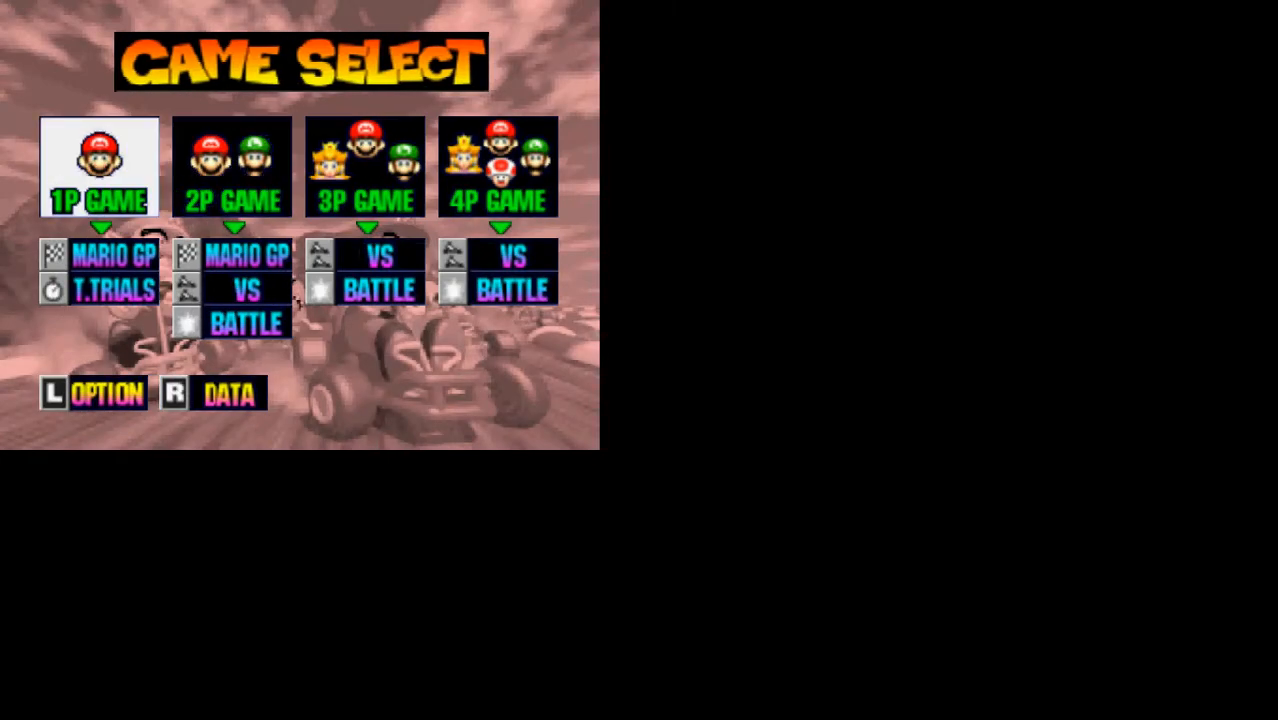
- Choose 1P Game, Mario GP and 50 cc, then confirm D.K. as the racer
left_click(98, 165)
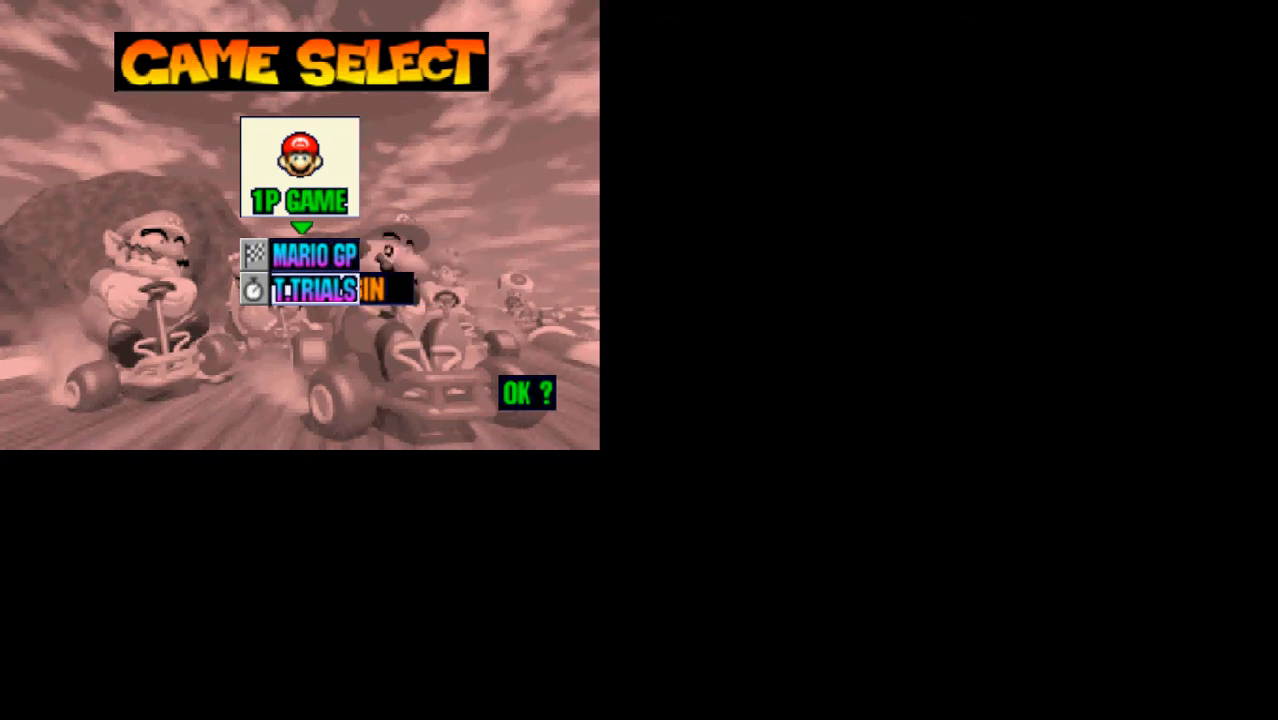
left_click(315, 256)
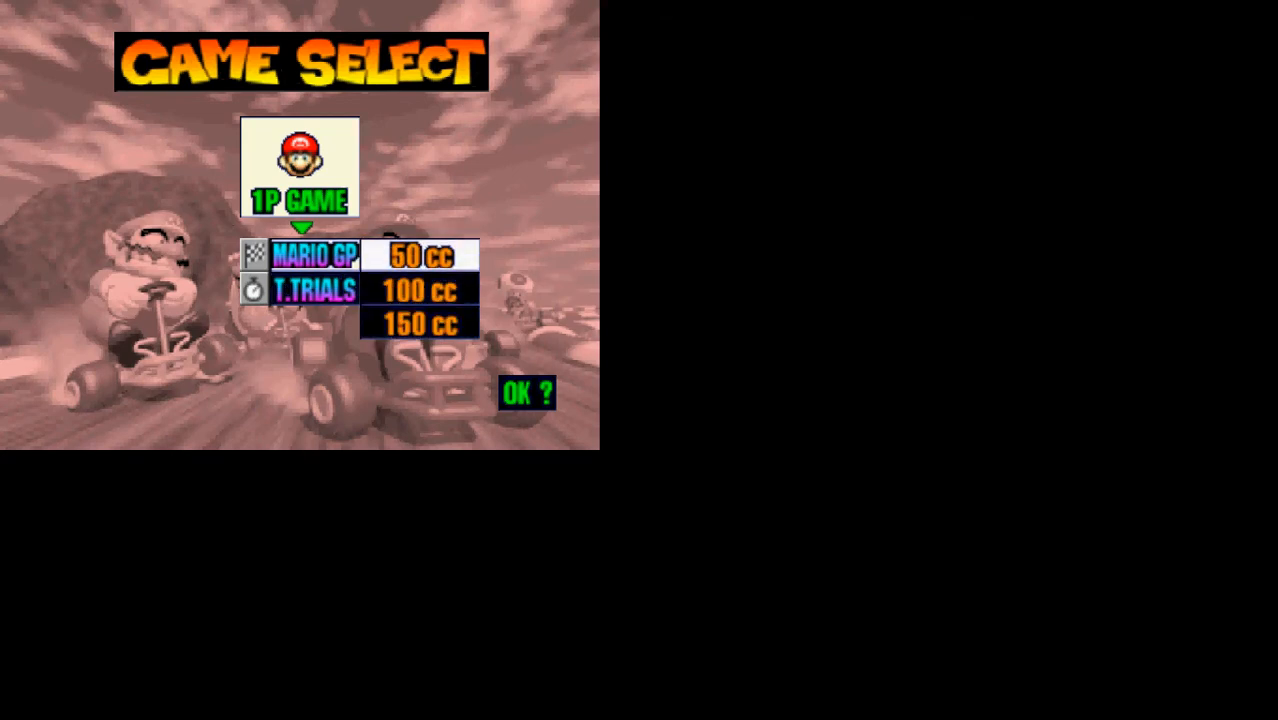
left_click(526, 393)
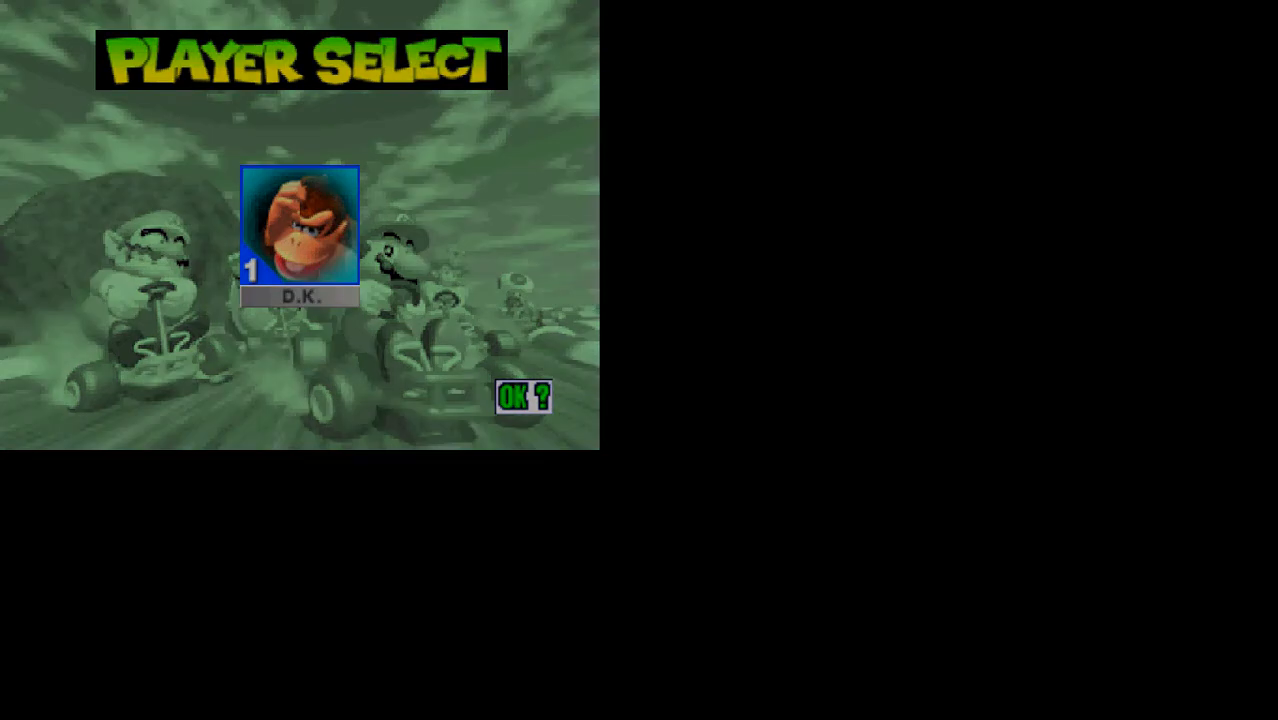
left_click(522, 396)
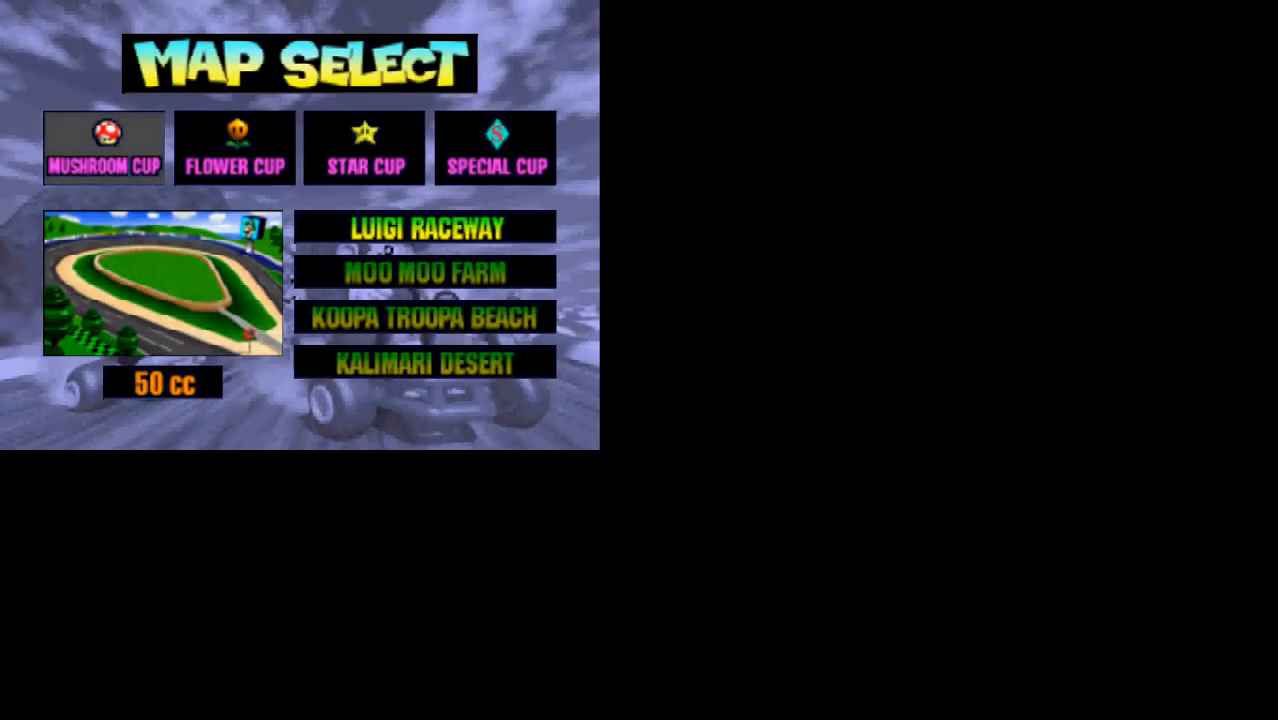